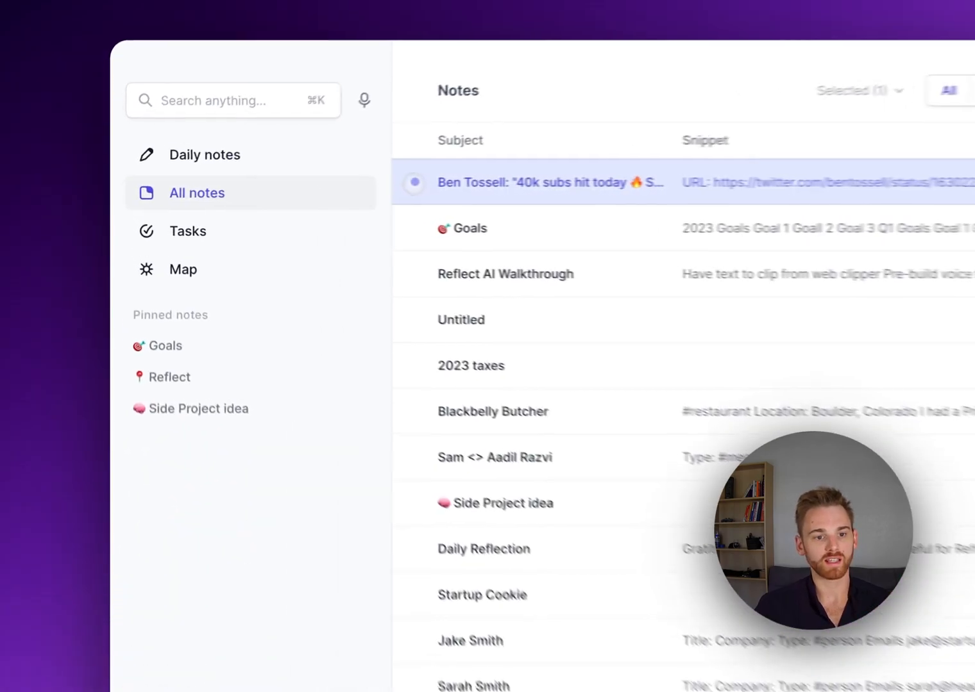
# Step: Add the Goals and Reflect AI Walkthrough notes to the multi-selection
pyautogui.click(442, 231)
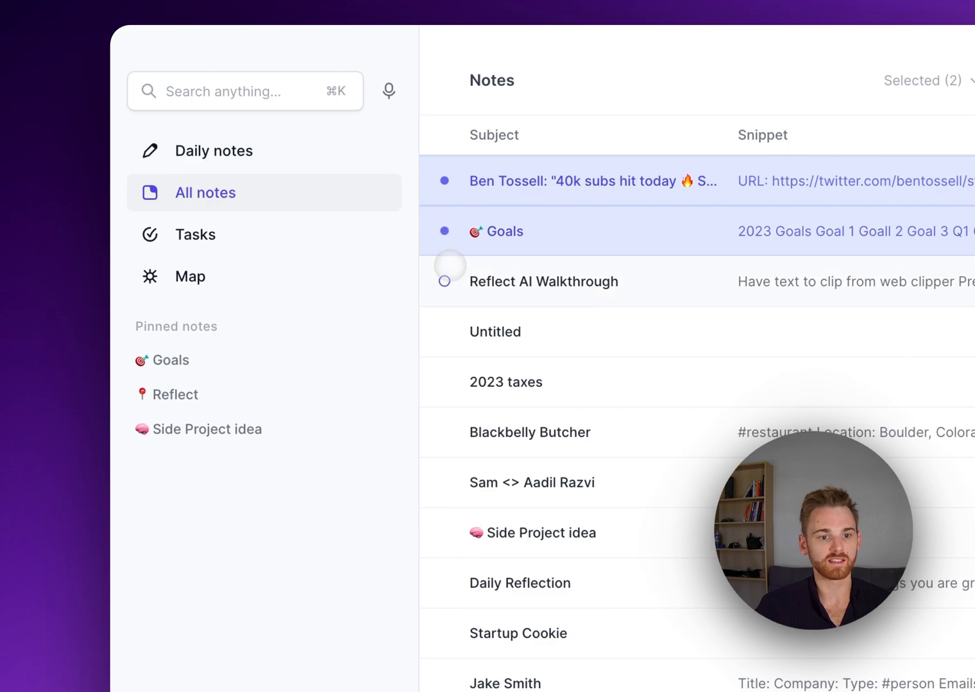
pyautogui.click(444, 231)
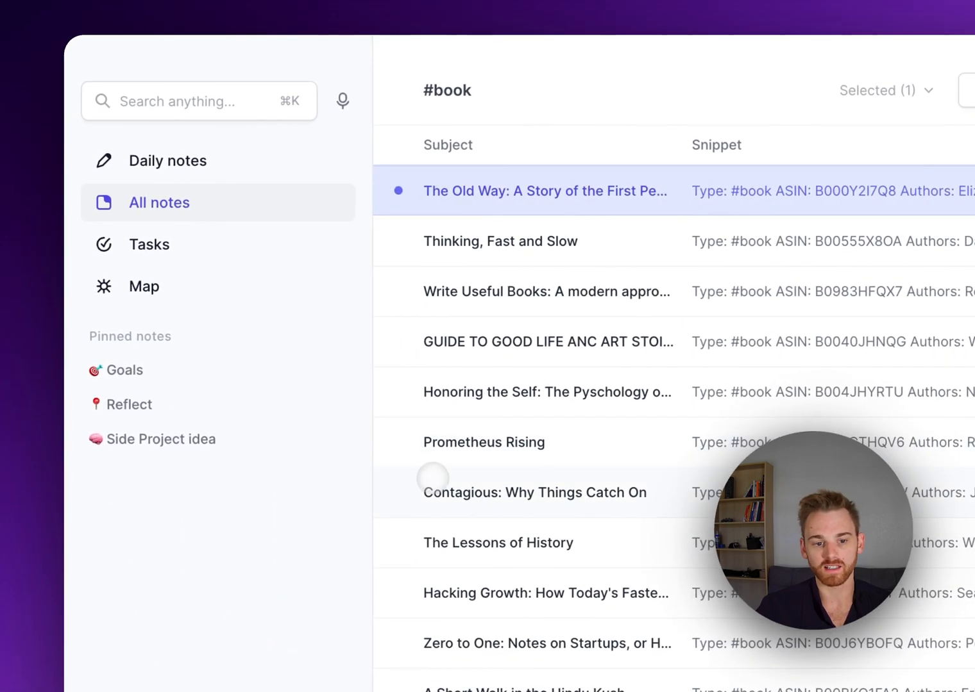
# Step: Extend the selection across a range of book notes further down the #book list
pyautogui.scroll(-3)
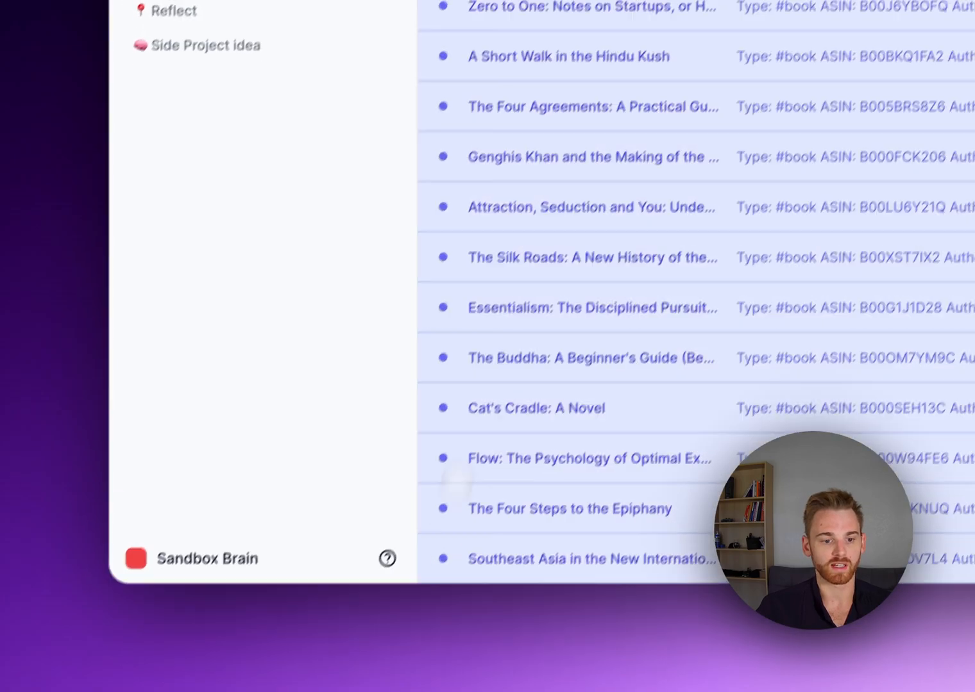
pyautogui.click(370, 164)
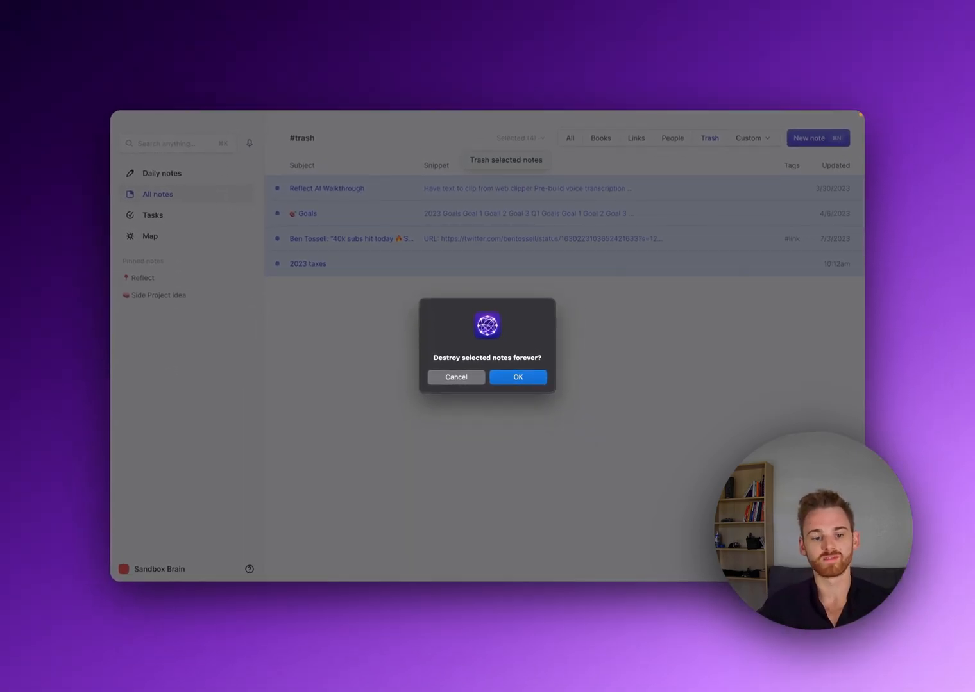
# Step: Confirm destroying the four trashed notes forever, emptying the #trash view
pyautogui.click(517, 377)
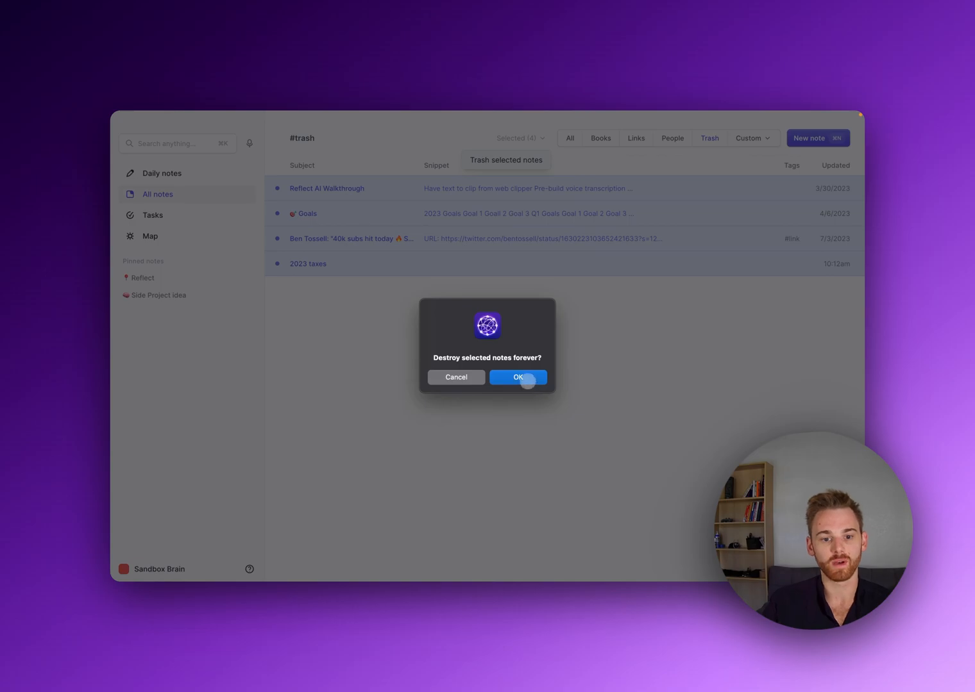
pyautogui.click(517, 377)
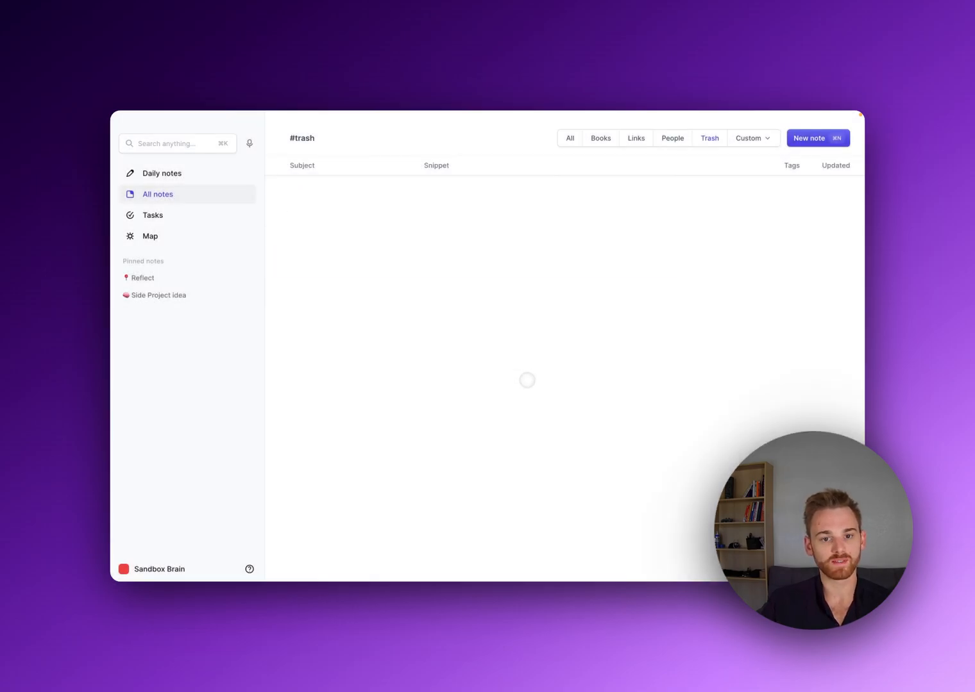